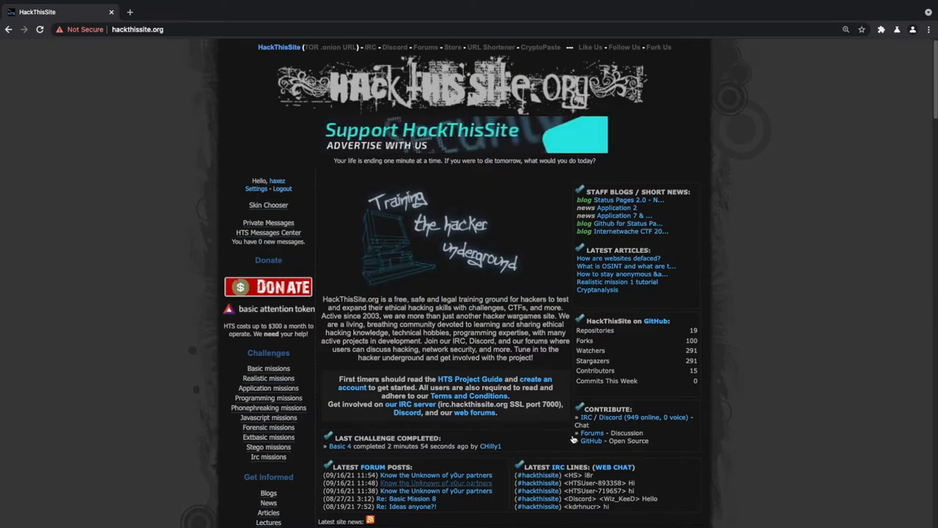
{"action": "mouse_move", "coordinate": [268, 367]}
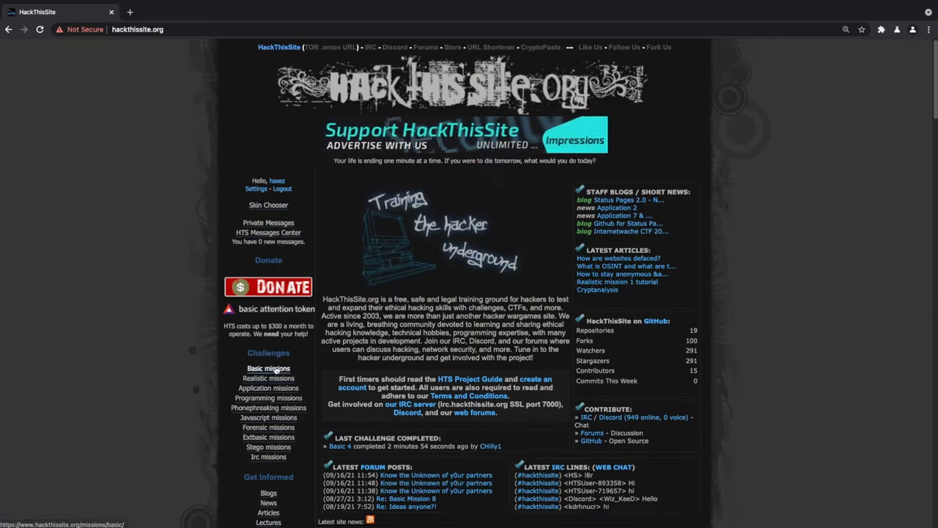
- Show the Basic missions list and scroll down to the Basic 10 entry
{"action": "left_click", "coordinate": [268, 367]}
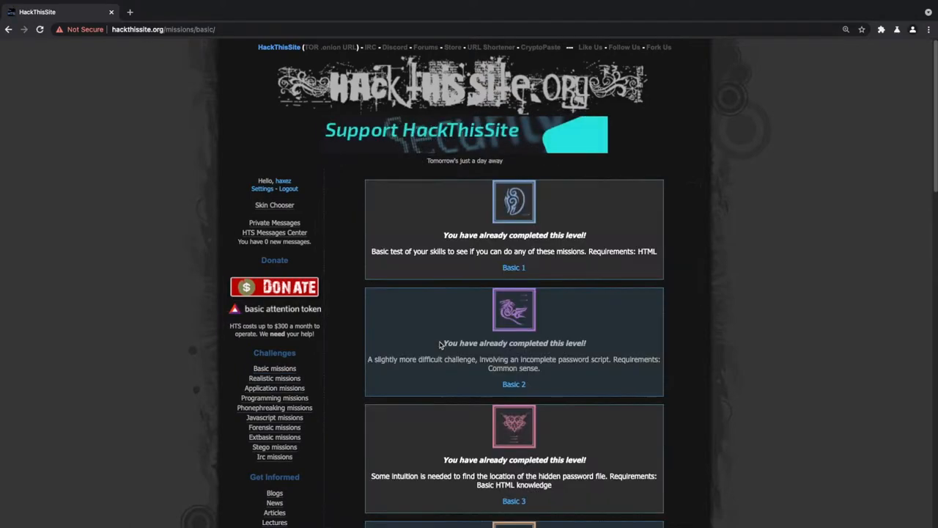
{"action": "scroll", "scroll_direction": "down", "scroll_amount": 3}
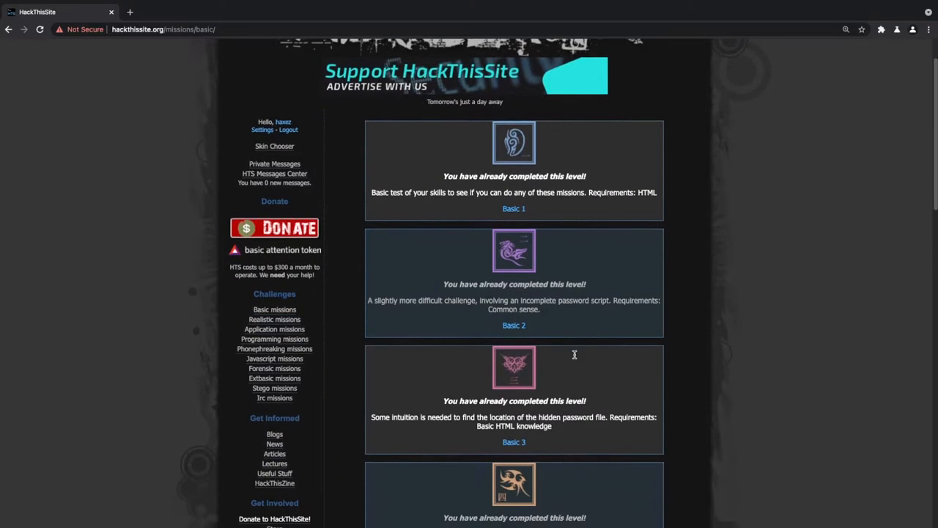
{"action": "scroll", "scroll_direction": "down", "scroll_amount": 3}
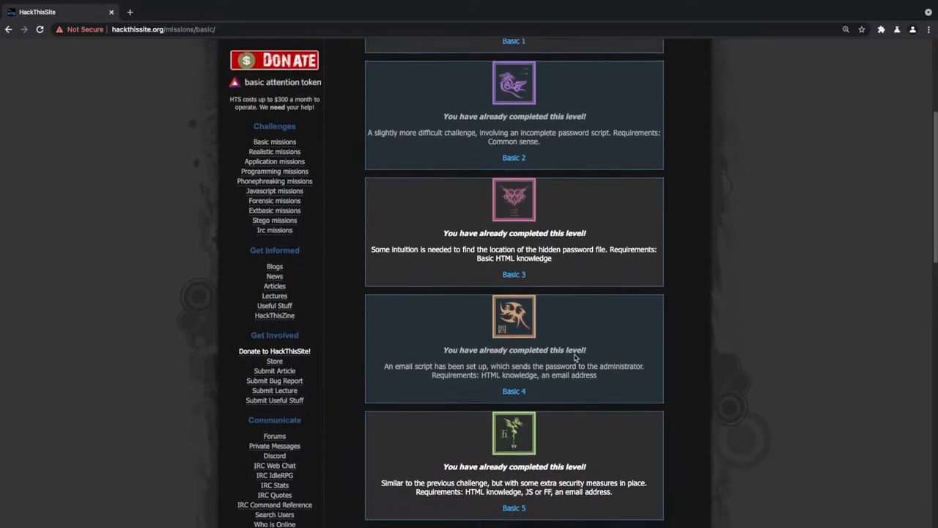
{"action": "scroll", "scroll_direction": "down", "scroll_amount": 3}
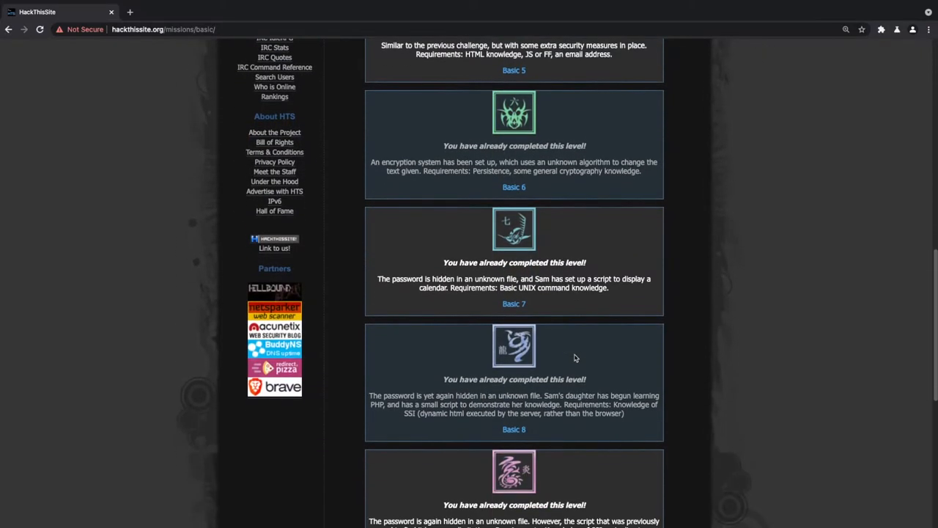
{"action": "scroll", "scroll_direction": "down", "scroll_amount": 3}
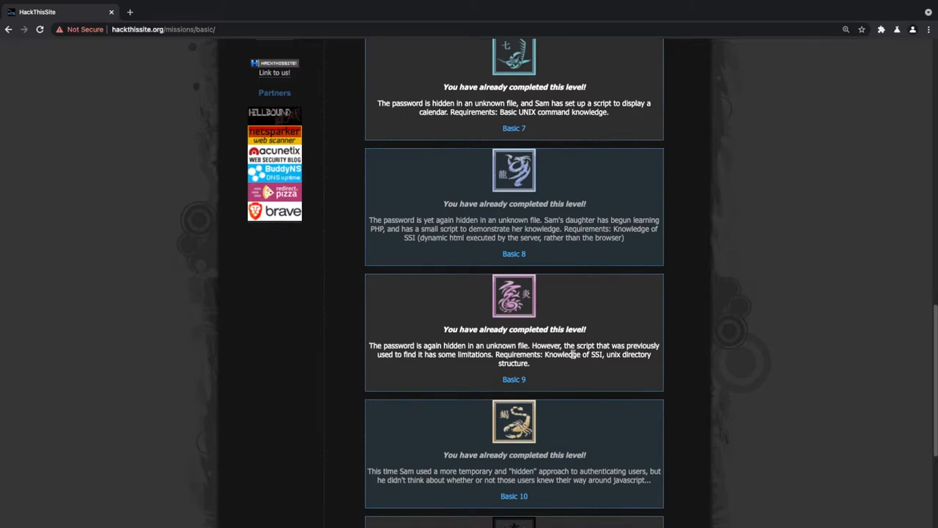
{"action": "scroll", "scroll_direction": "down", "scroll_amount": 3}
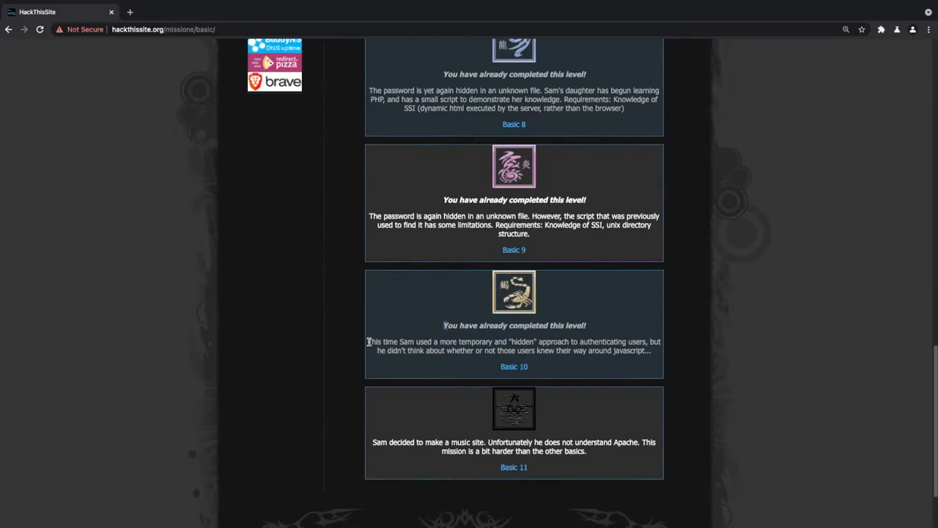
{"action": "mouse_move", "coordinate": [387, 346]}
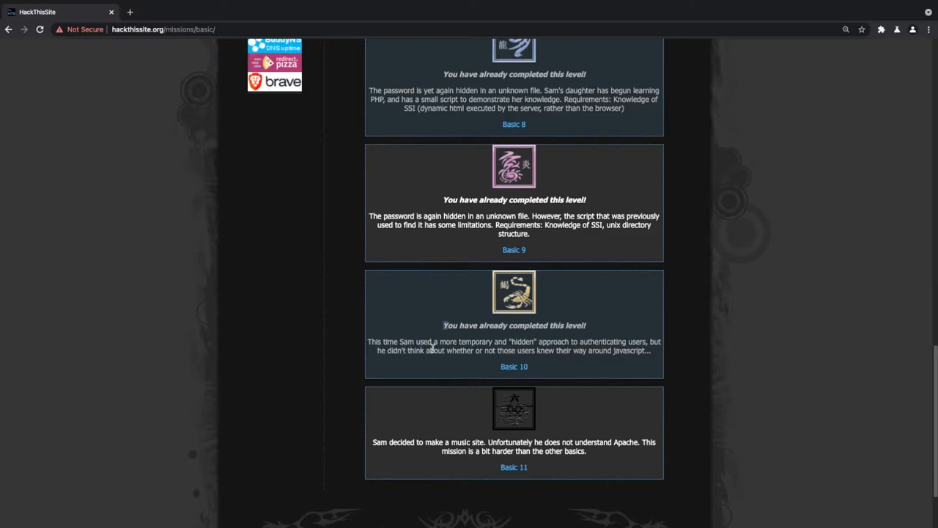
{"action": "mouse_move", "coordinate": [504, 345]}
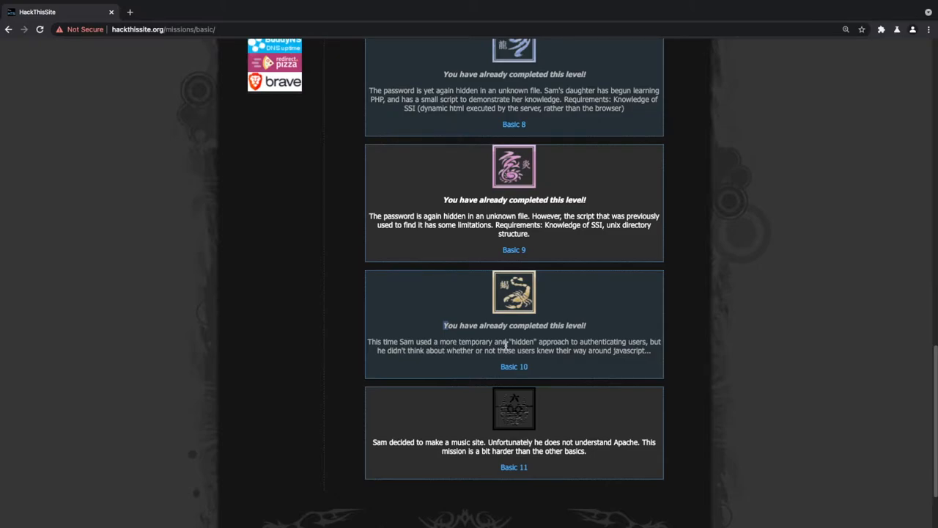
{"action": "mouse_move", "coordinate": [422, 369]}
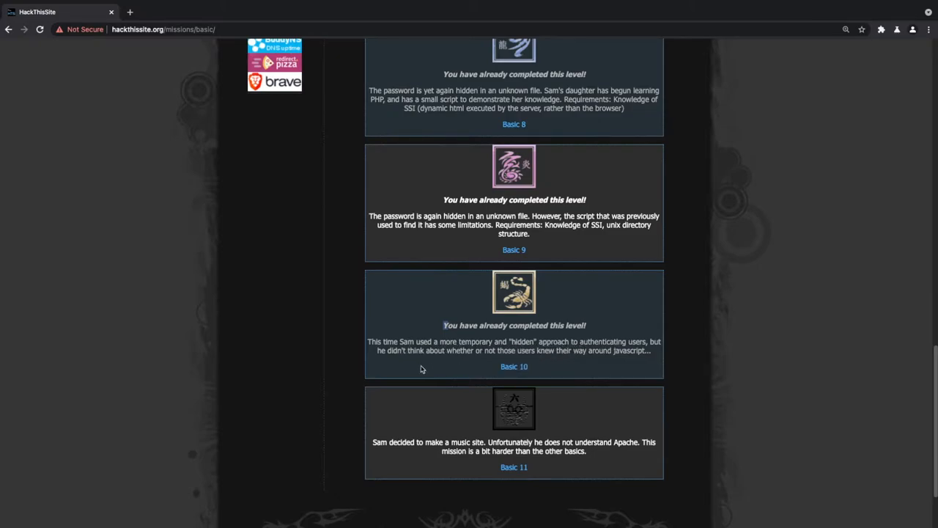
{"action": "mouse_move", "coordinate": [448, 358]}
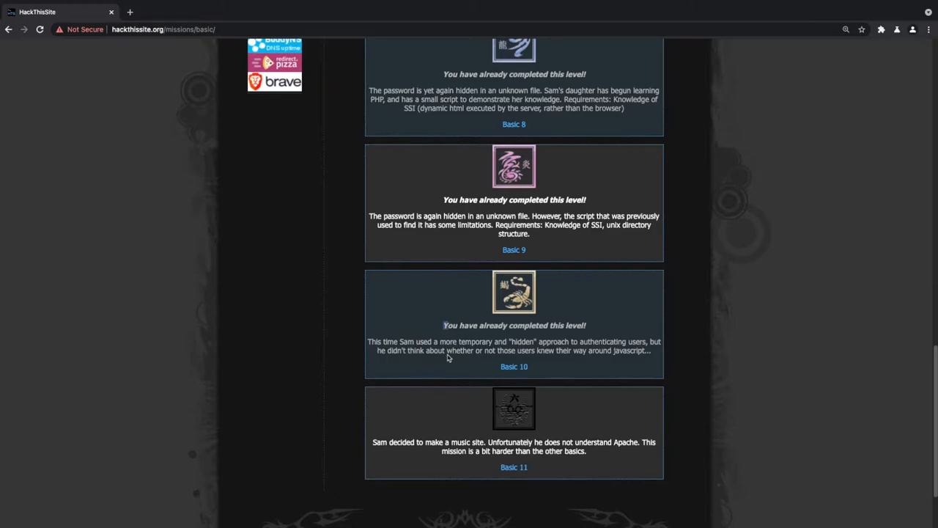
{"action": "mouse_move", "coordinate": [623, 368]}
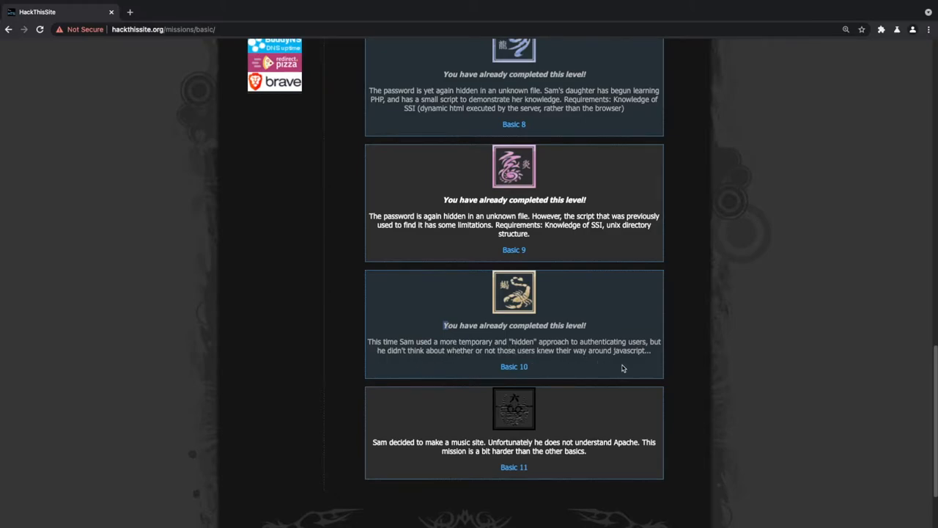
- Enter the Basic 10 mission and submit a test password attempt on its form
{"action": "left_click", "coordinate": [513, 366]}
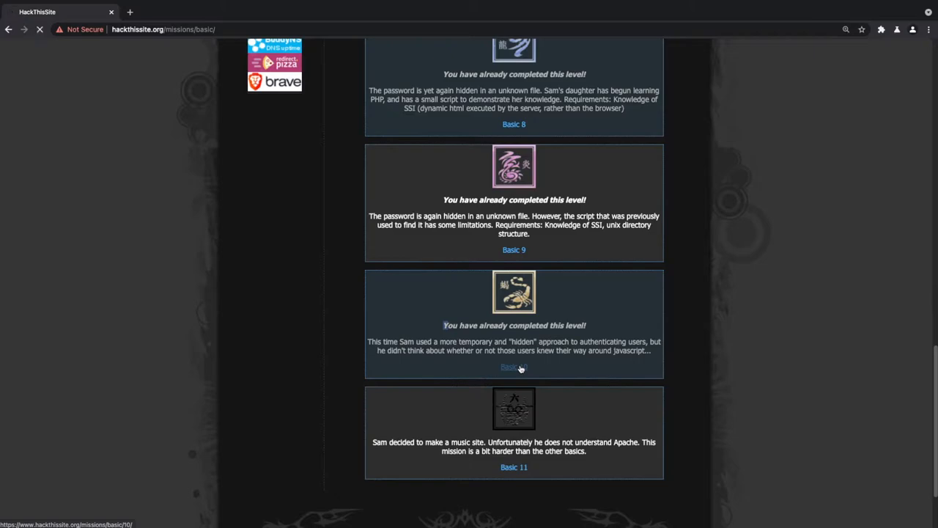
{"action": "left_click", "coordinate": [513, 366]}
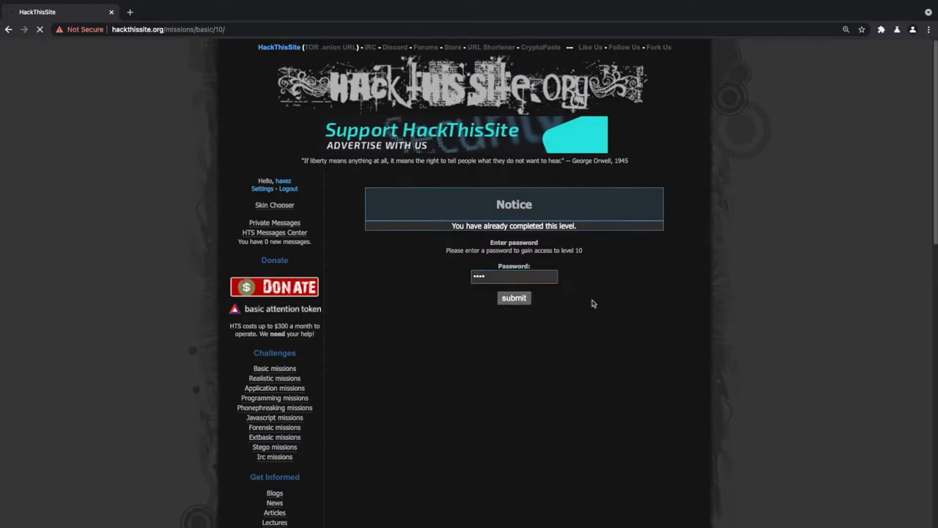
{"action": "left_click", "coordinate": [513, 297]}
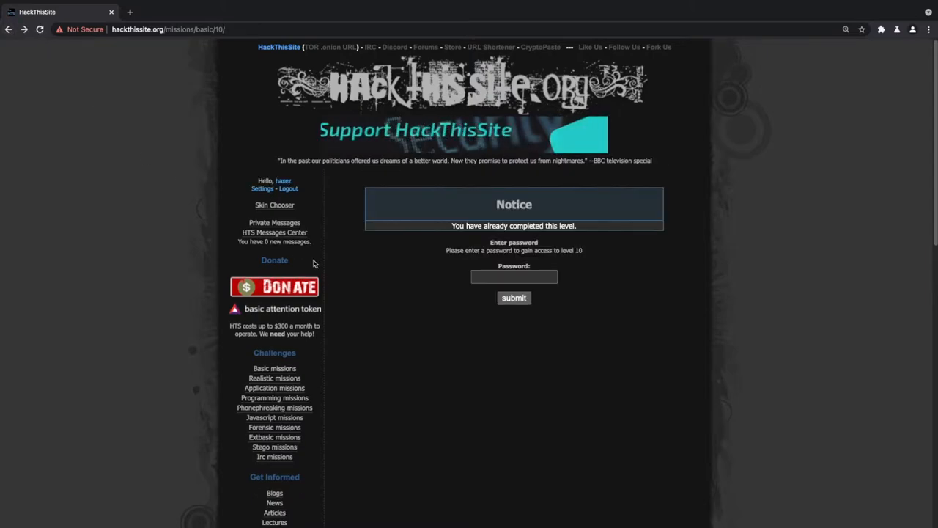
{"action": "left_click", "coordinate": [512, 275]}
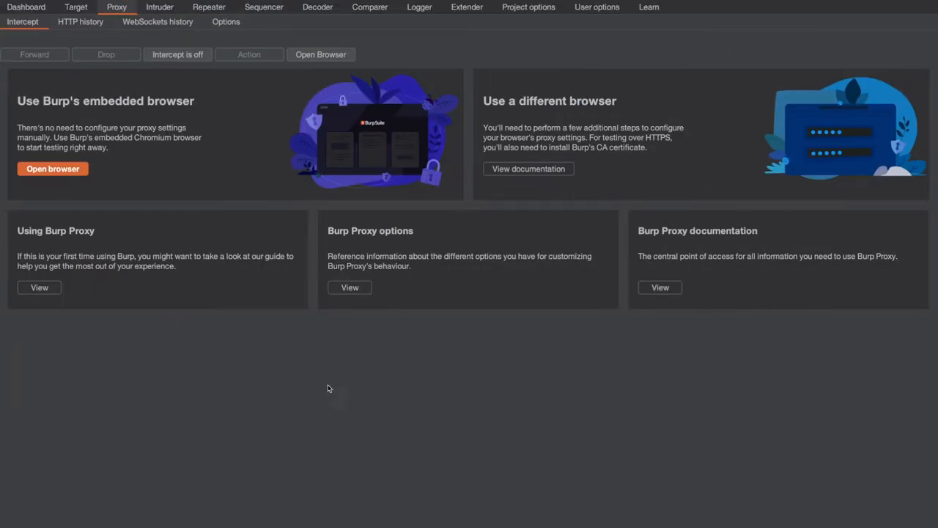
{"action": "mouse_move", "coordinate": [393, 361]}
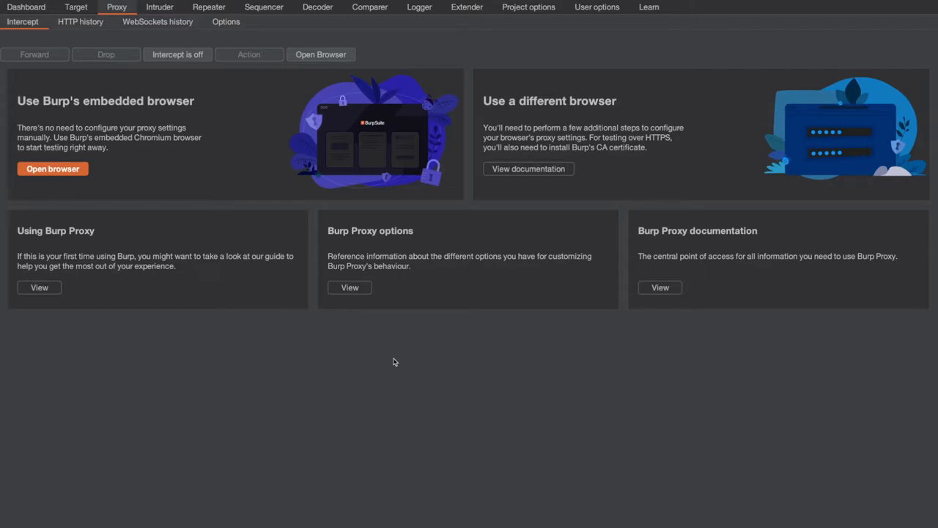
{"action": "mouse_move", "coordinate": [196, 72]}
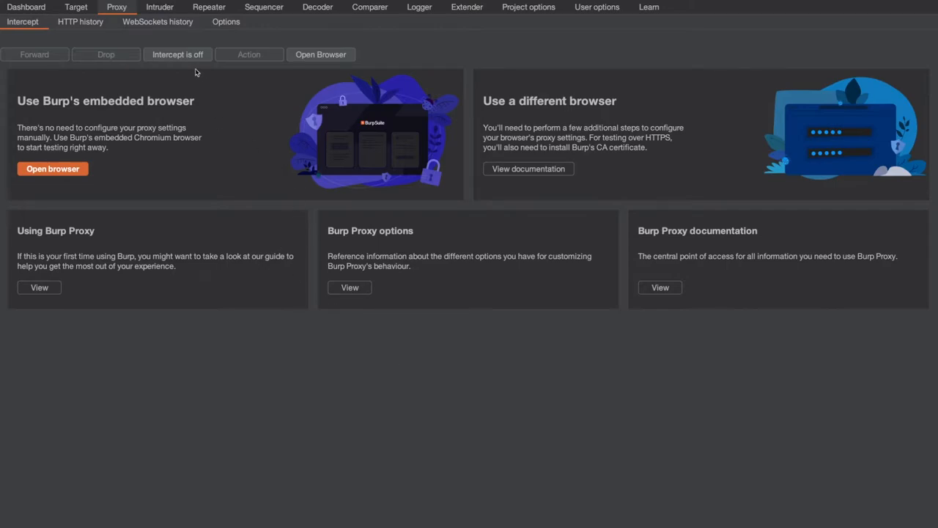
- Turn Proxy interception on so the Basic 10 password POST is held
{"action": "left_click", "coordinate": [178, 54]}
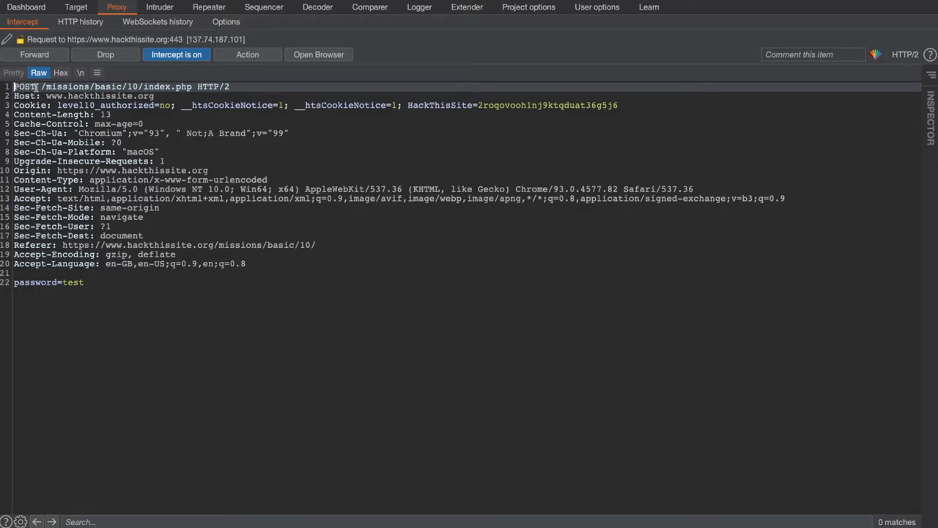
{"action": "double_click", "coordinate": [155, 86]}
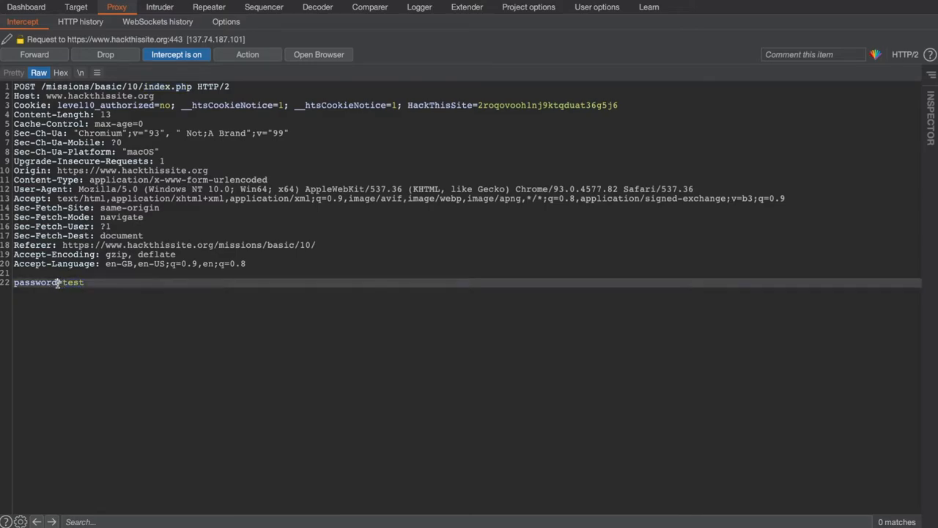
{"action": "double_click", "coordinate": [36, 282]}
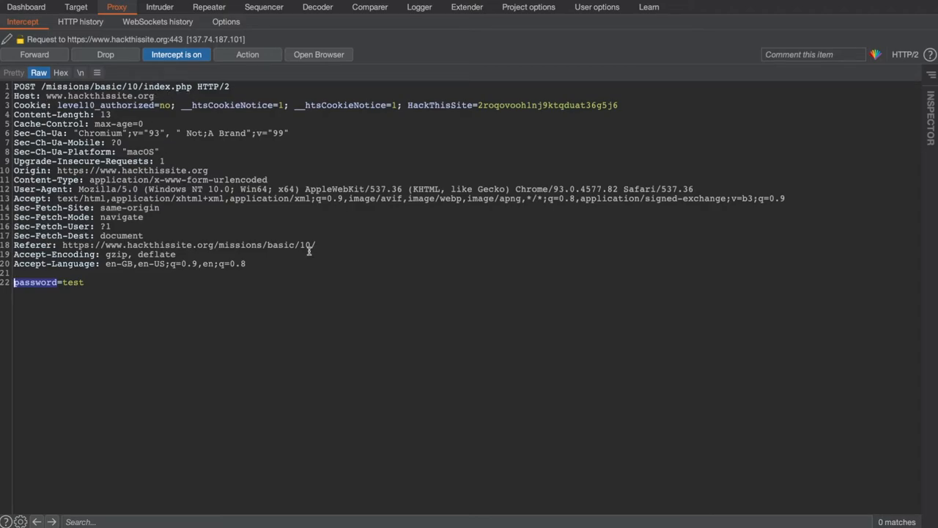
{"action": "mouse_move", "coordinate": [129, 167]}
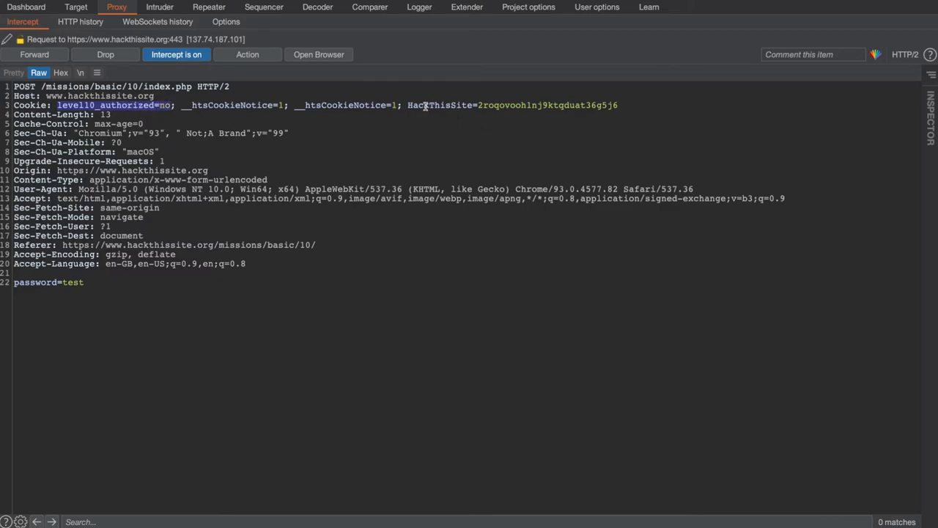
{"action": "double_click", "coordinate": [440, 106]}
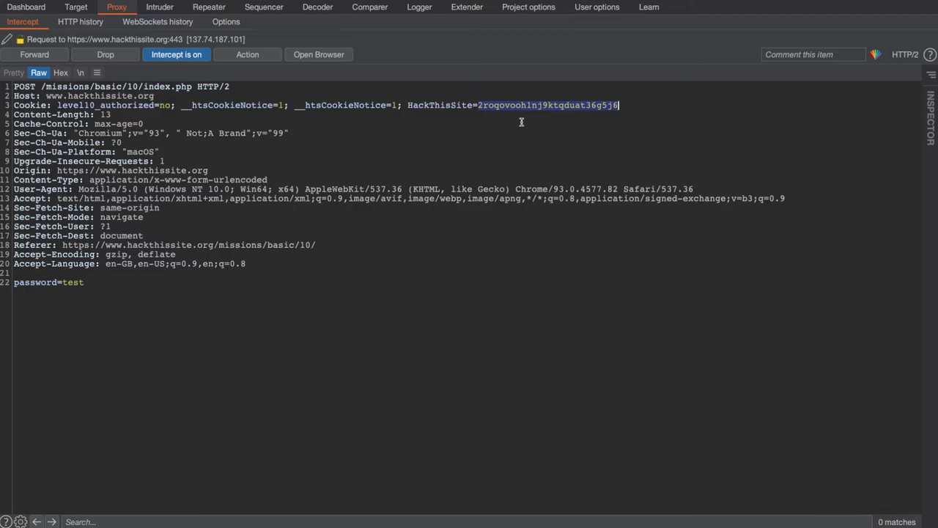
{"action": "mouse_move", "coordinate": [501, 133]}
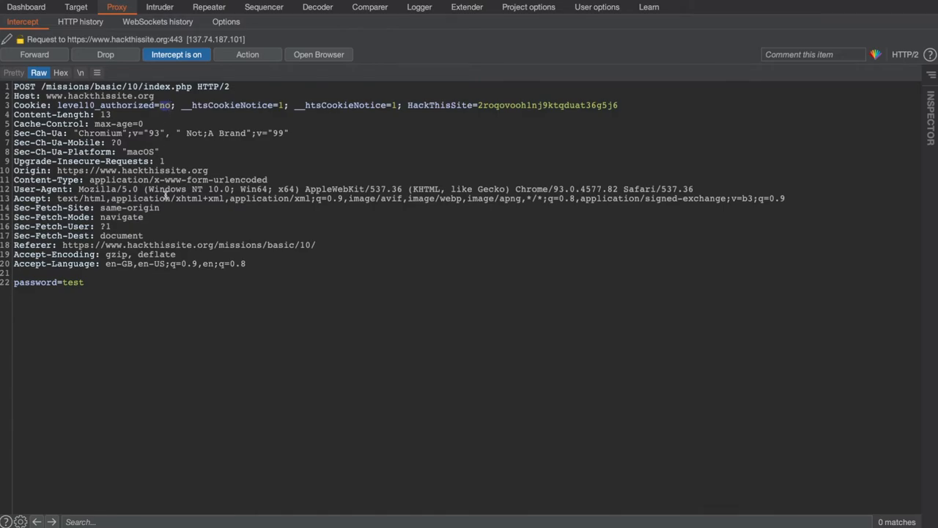
- Set the cookie to level10_authorized=yes and forward both held requests to reach the Congratz page
{"action": "type", "text": "yes"}
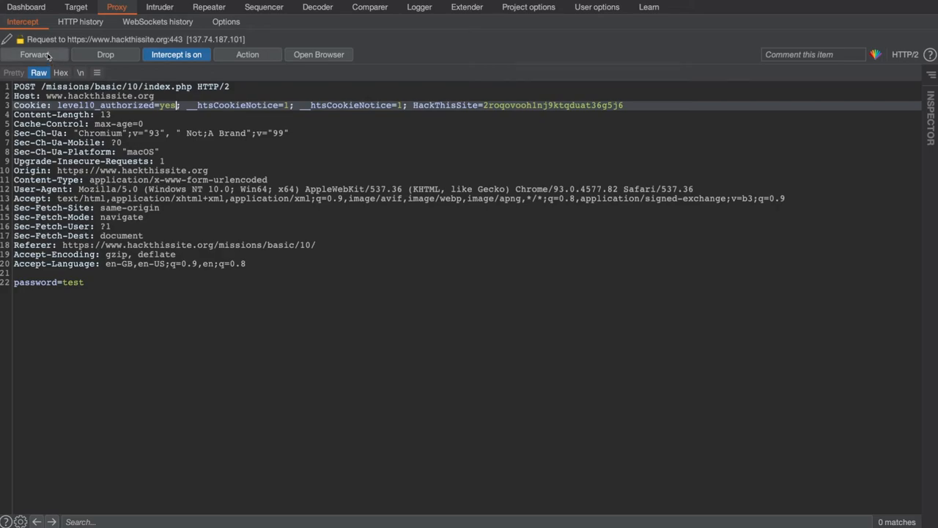
{"action": "left_click", "coordinate": [35, 54]}
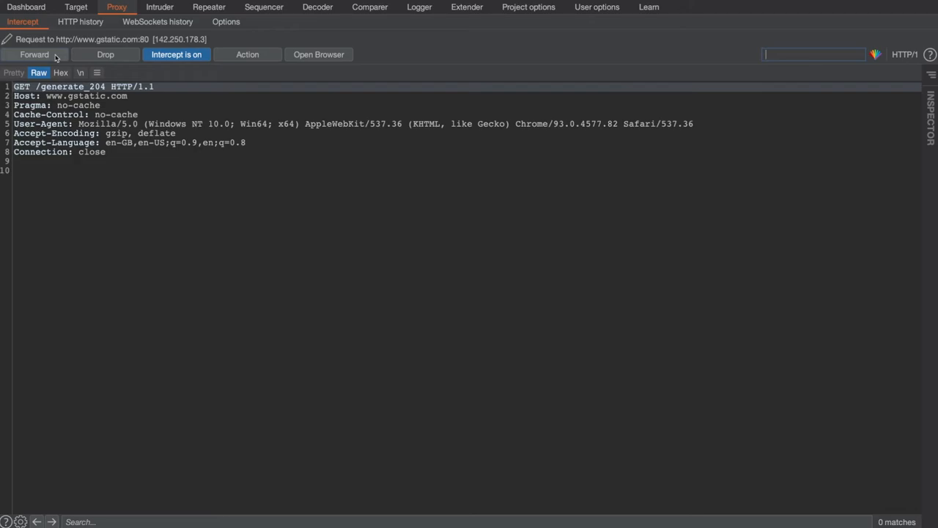
{"action": "left_click", "coordinate": [33, 55]}
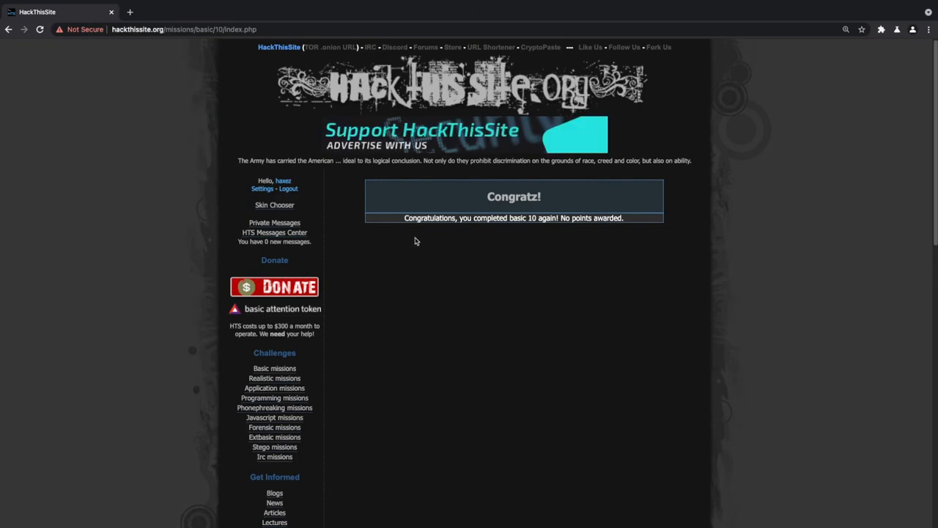
{"action": "mouse_move", "coordinate": [420, 276]}
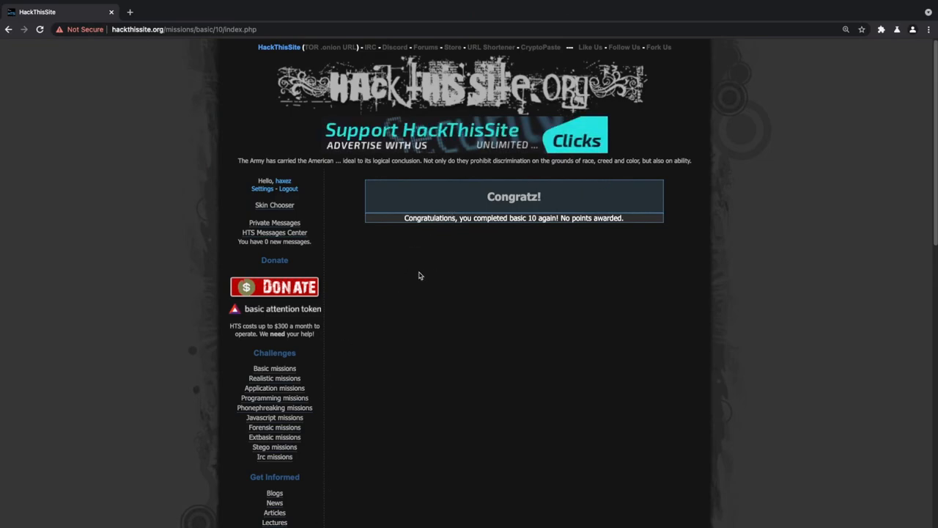